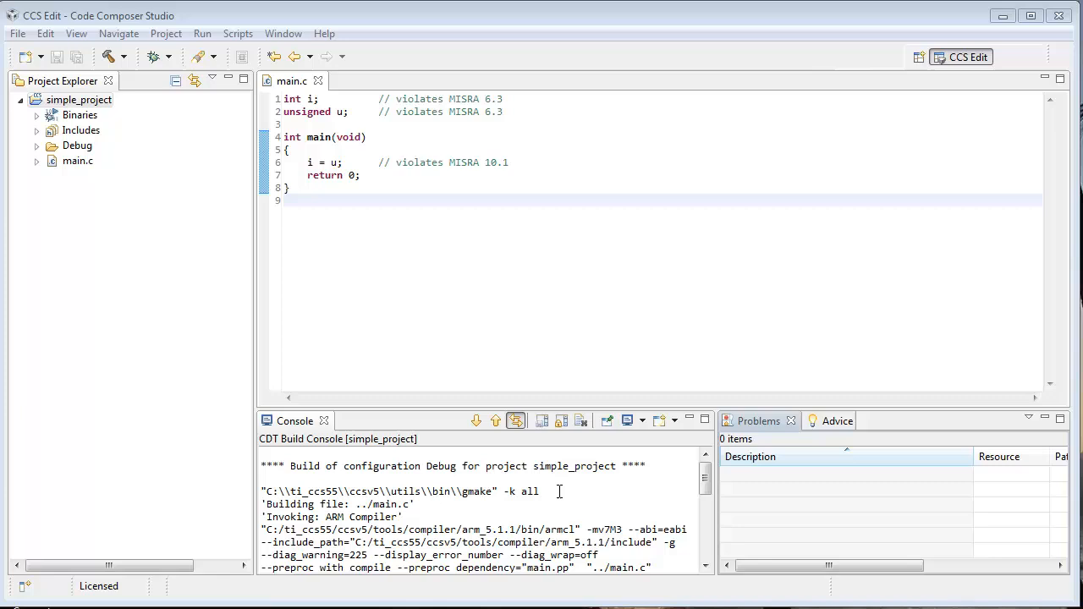
{"action": "mouse_move", "coordinate": [194, 137]}
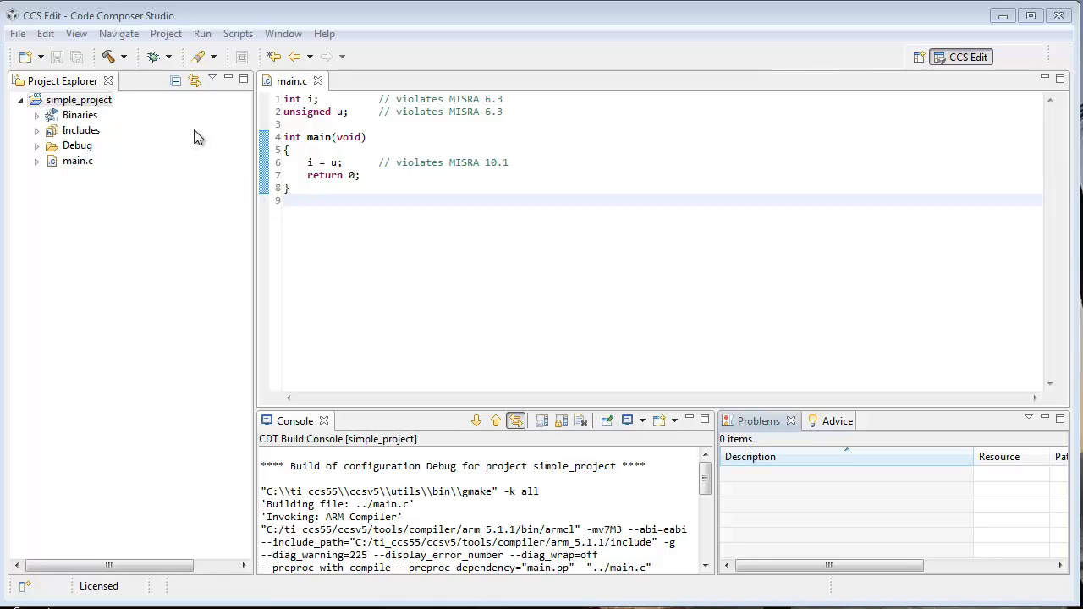
Open simple_project's build settings at Build > ARM Compiler > MISRA-C:2004.
{"action": "left_click", "coordinate": [79, 99]}
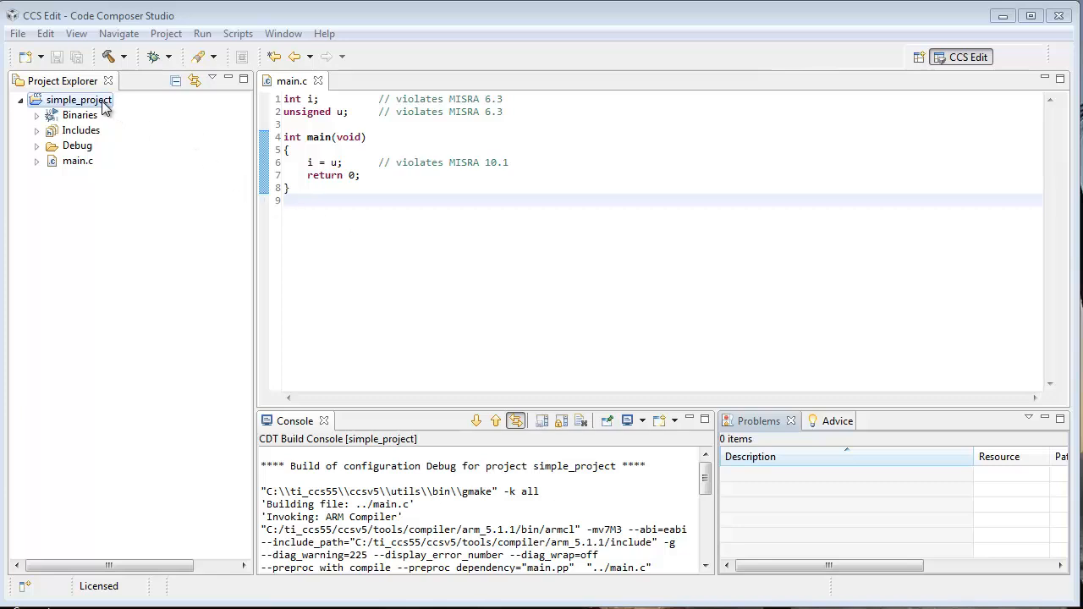
{"action": "right_click", "coordinate": [78, 100]}
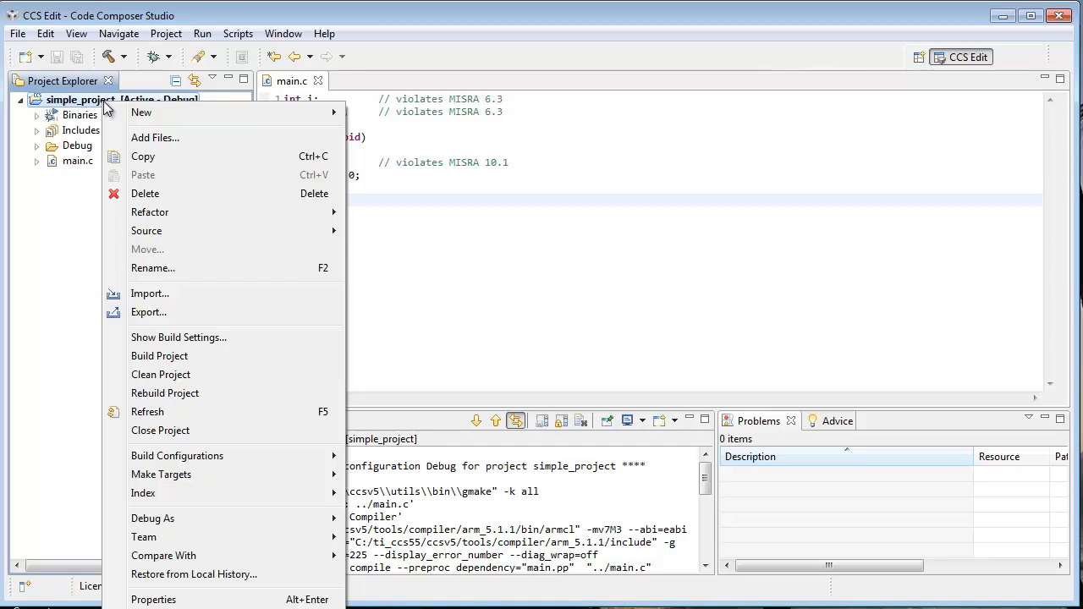
{"action": "mouse_move", "coordinate": [179, 337]}
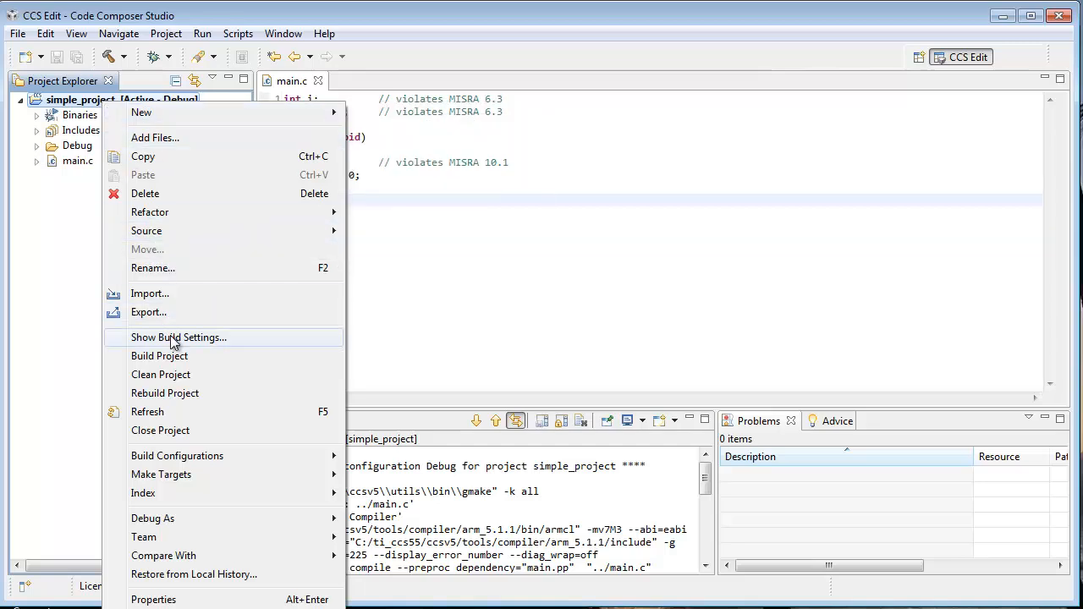
{"action": "left_click", "coordinate": [178, 338]}
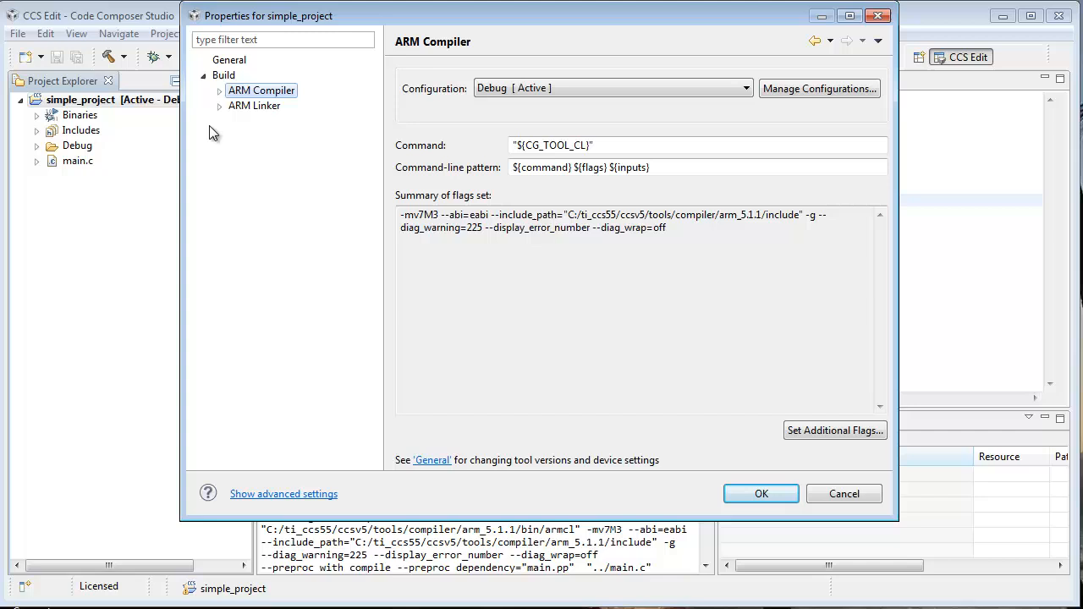
{"action": "left_click", "coordinate": [219, 90]}
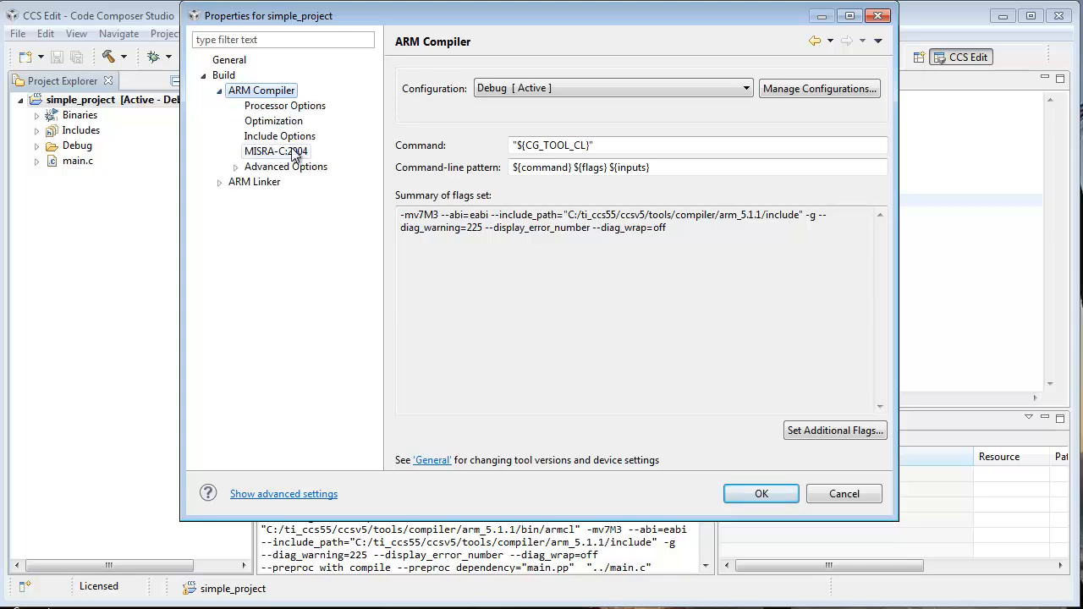
{"action": "left_click", "coordinate": [276, 150]}
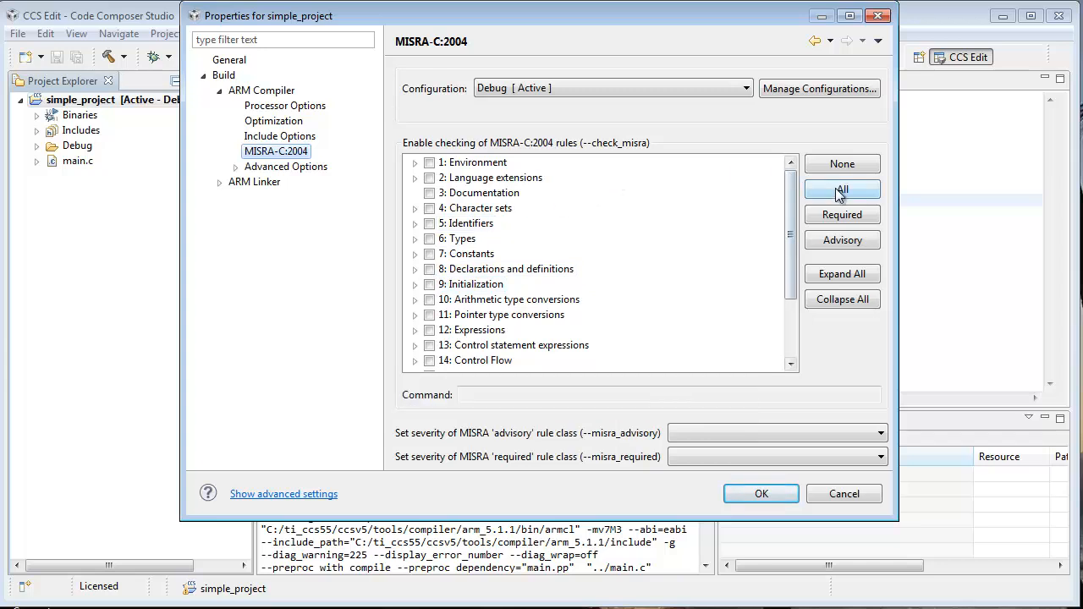
{"action": "left_click", "coordinate": [842, 189]}
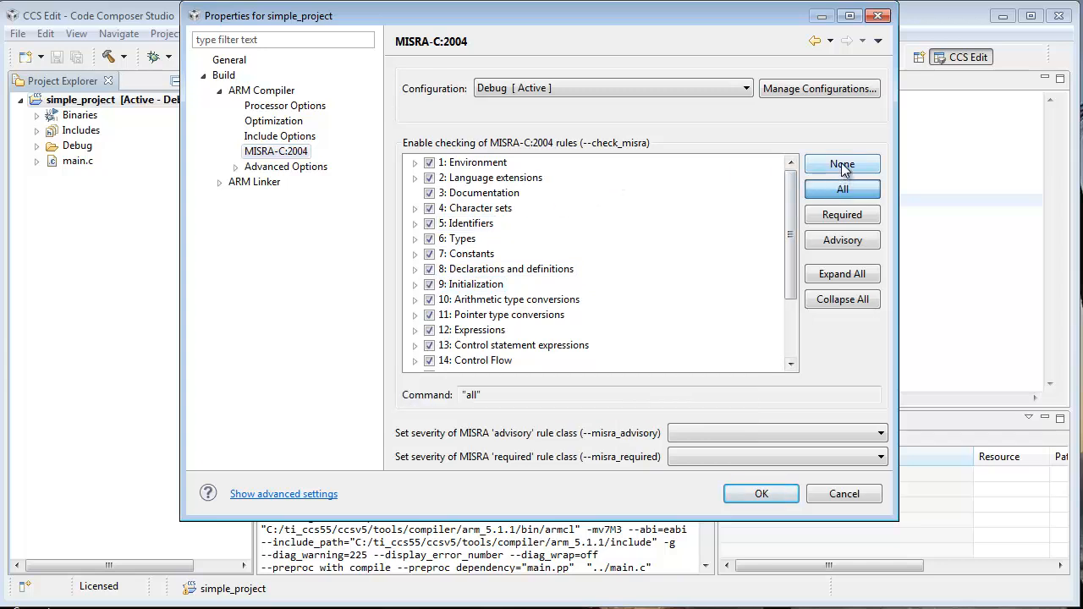
{"action": "left_click", "coordinate": [841, 164]}
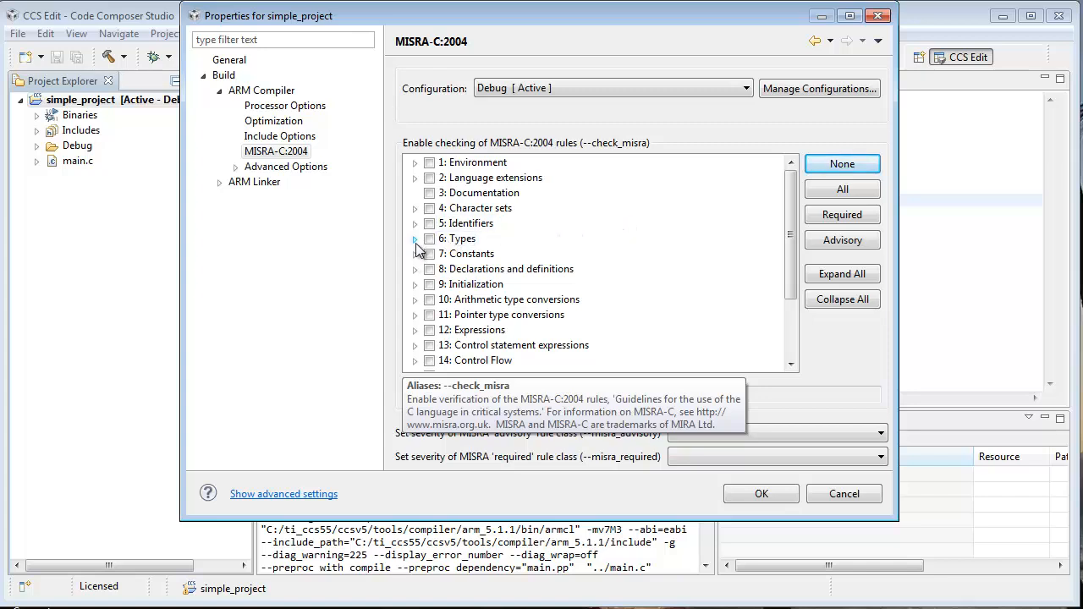
Enable MISRA rules 6.3 (Types) and 10.1 (Arithmetic type conversions), then confirm with OK.
{"action": "left_click", "coordinate": [414, 238]}
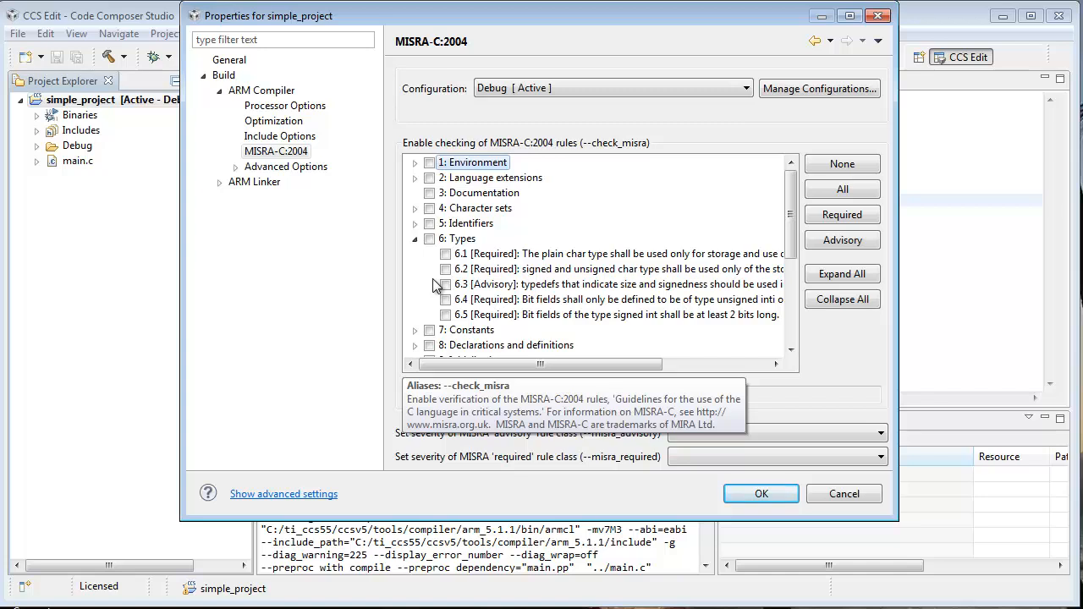
{"action": "left_click", "coordinate": [446, 283]}
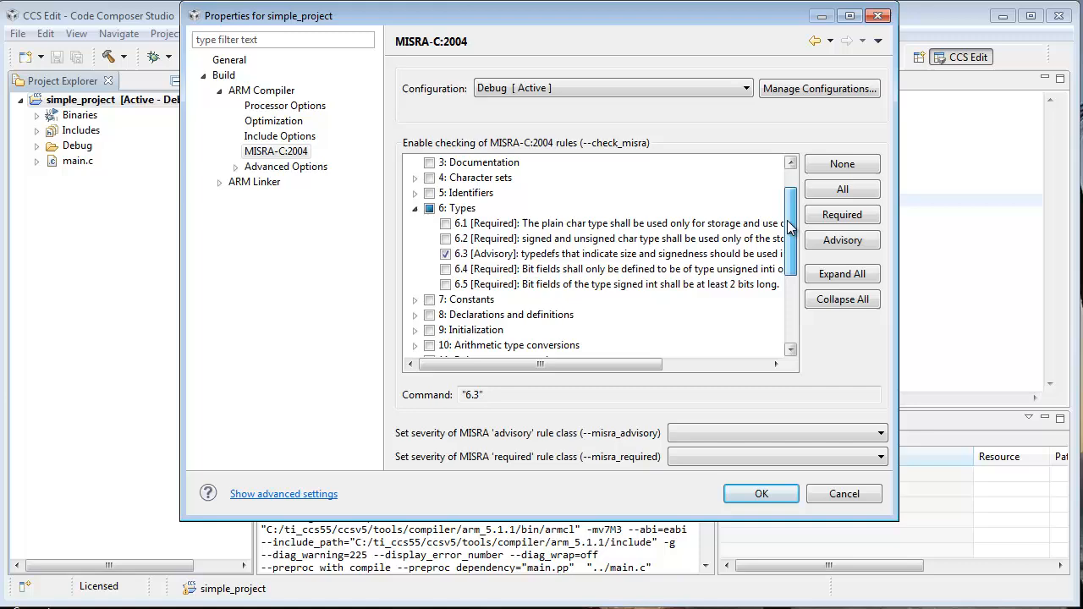
{"action": "scroll", "scroll_direction": "down", "scroll_amount": 3}
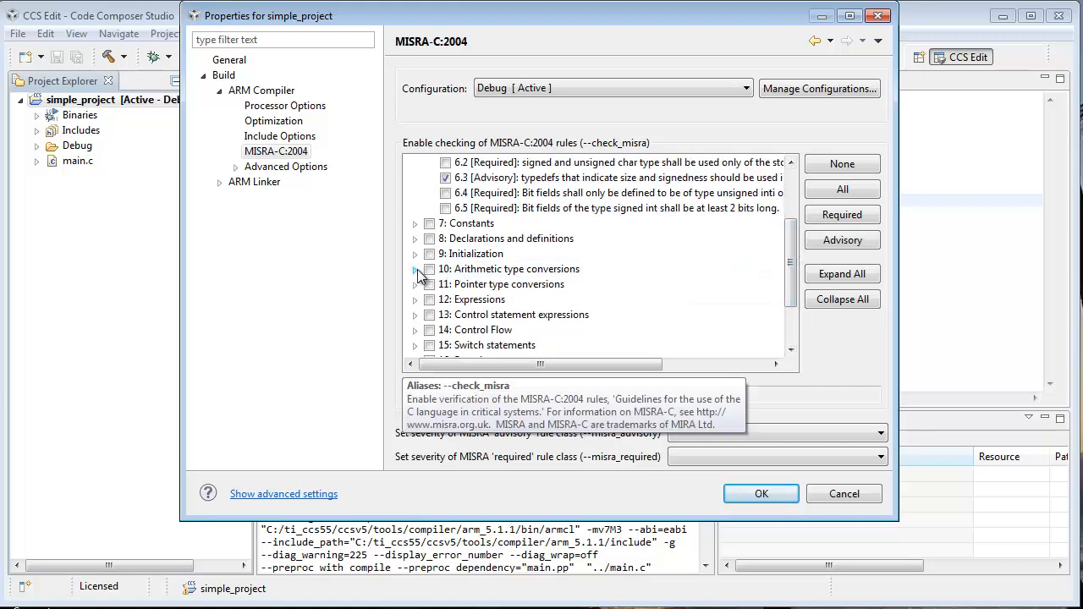
{"action": "left_click", "coordinate": [415, 270]}
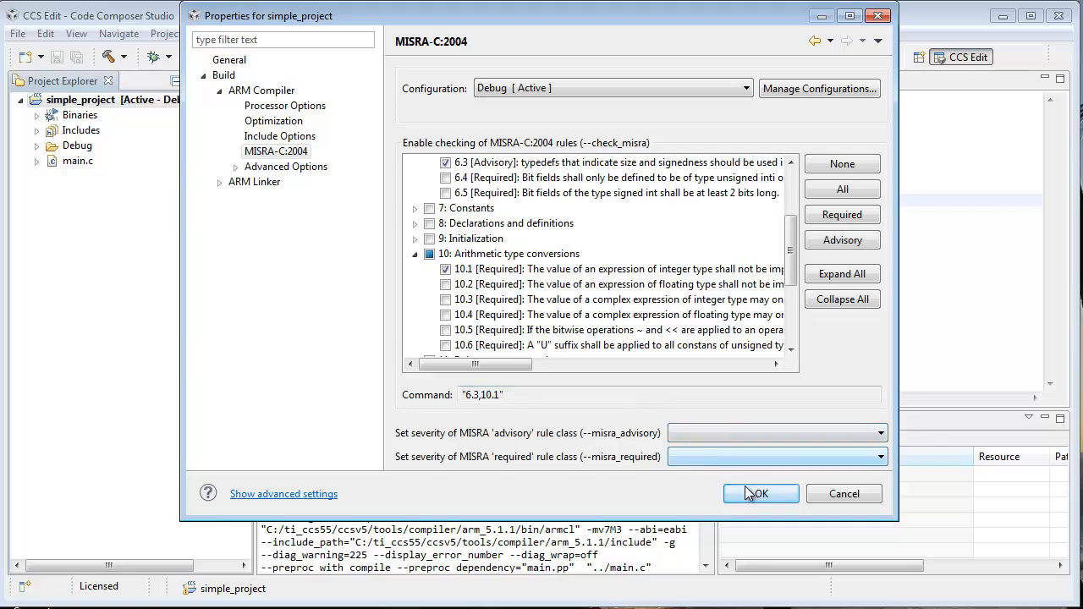
{"action": "left_click", "coordinate": [760, 494]}
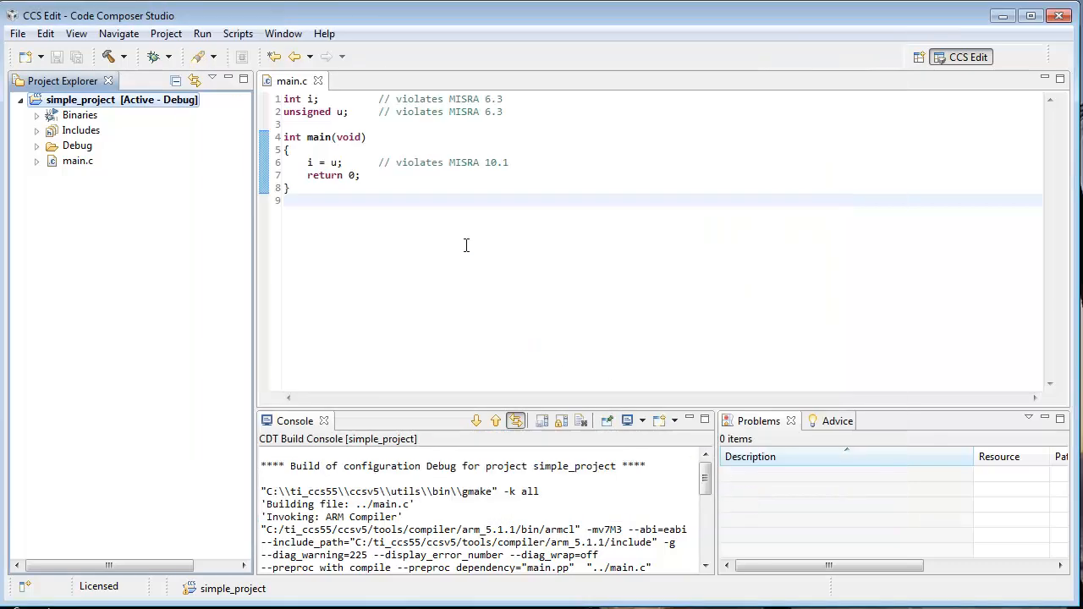
{"action": "mouse_move", "coordinate": [417, 99]}
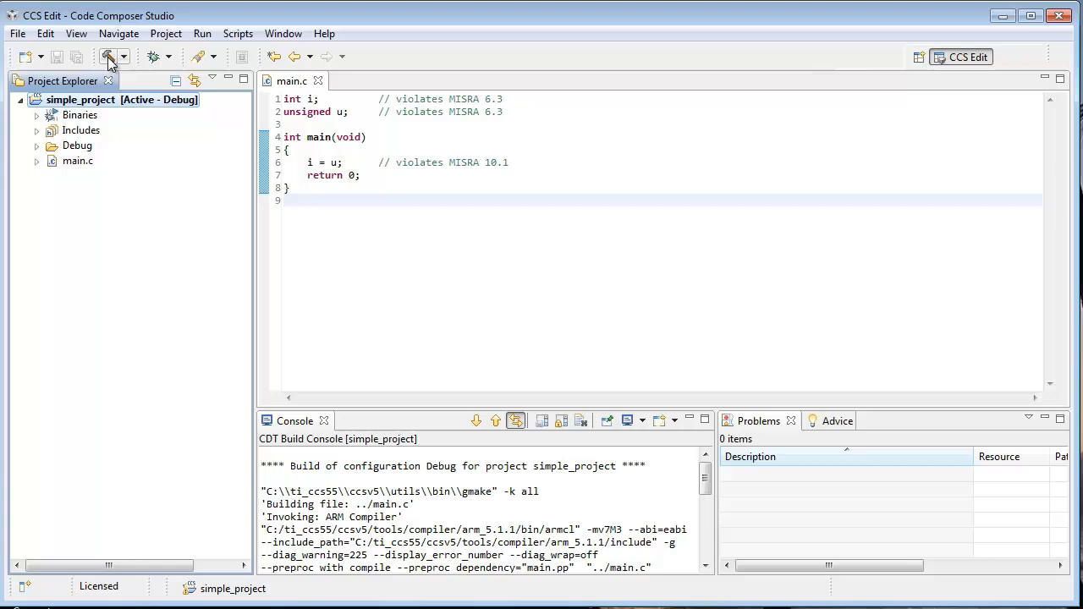
{"action": "mouse_move", "coordinate": [111, 57]}
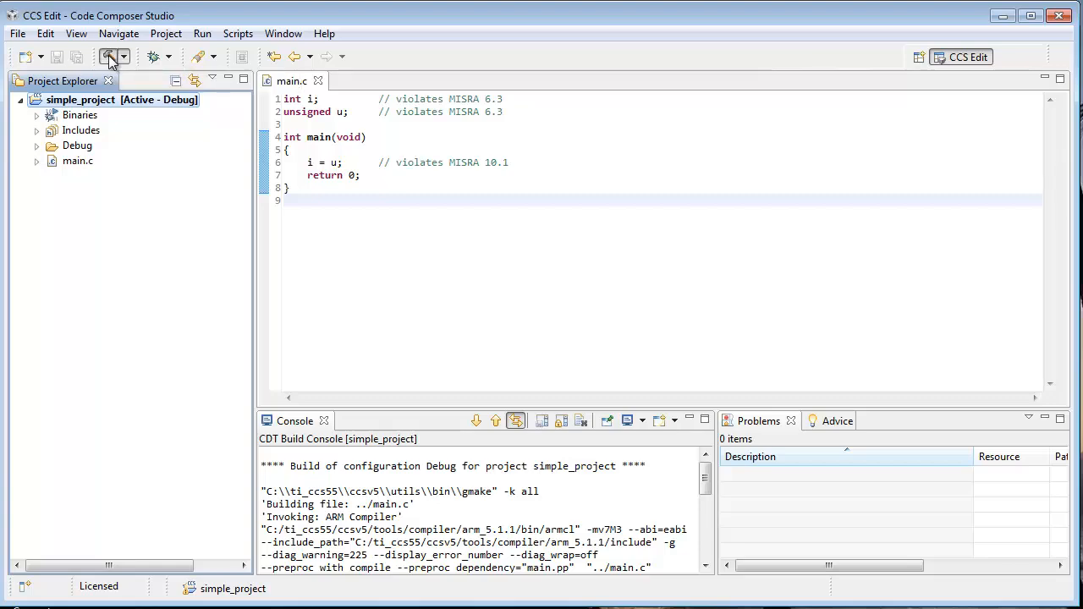
Build simple_project from the hammer toolbar button.
{"action": "left_click", "coordinate": [112, 56]}
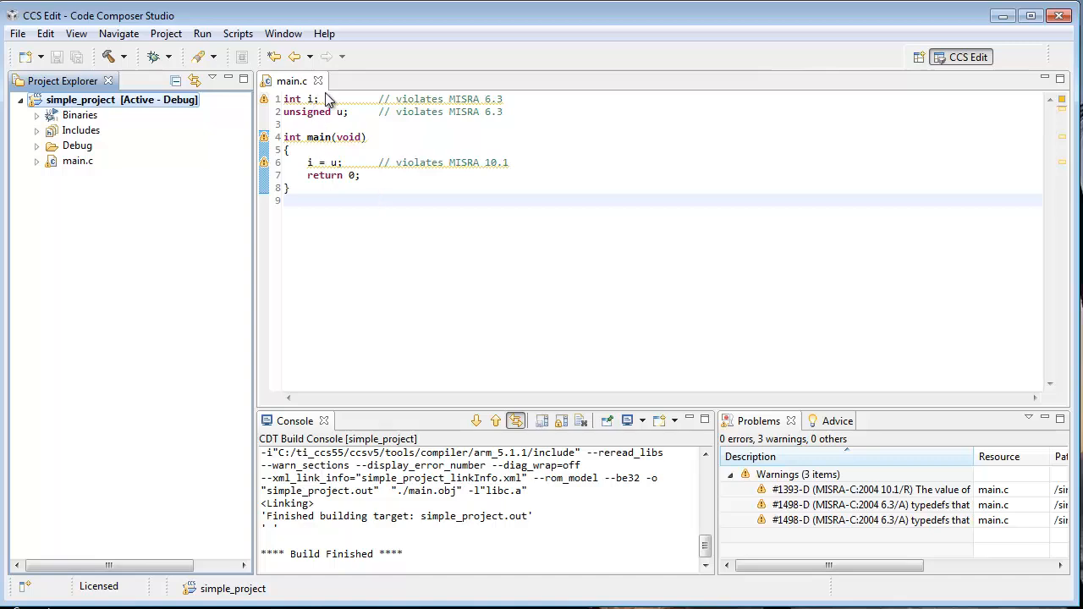
{"action": "mouse_move", "coordinate": [469, 360]}
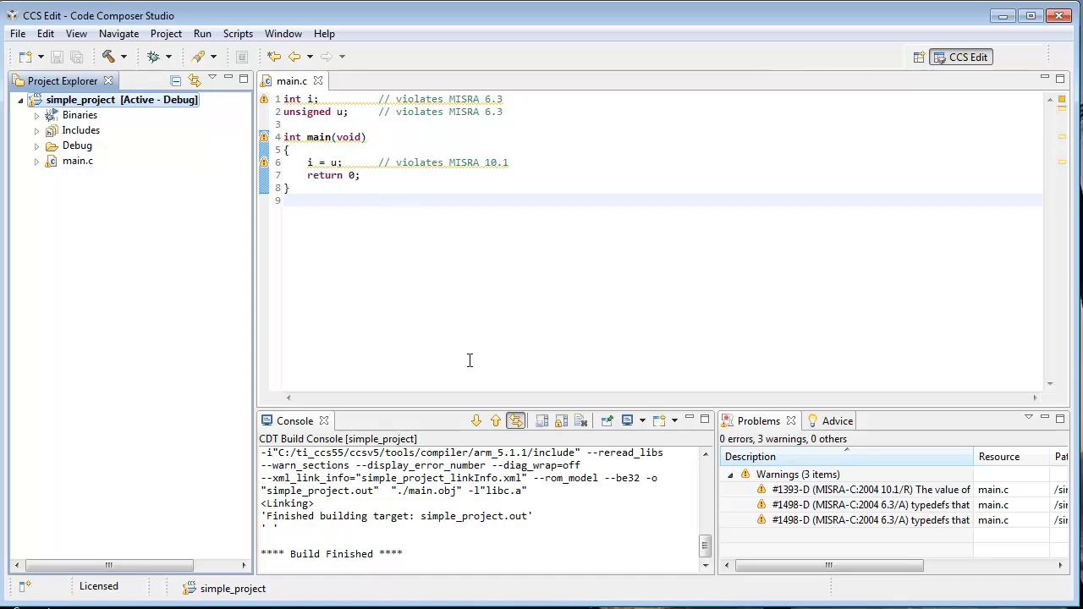
{"action": "mouse_move", "coordinate": [499, 409]}
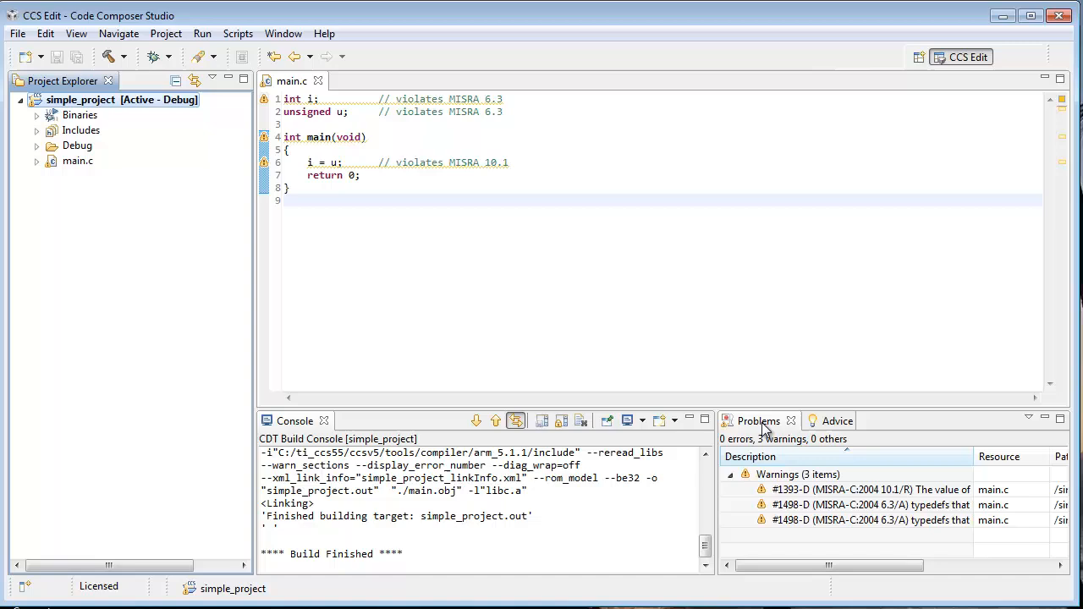
{"action": "mouse_move", "coordinate": [795, 483]}
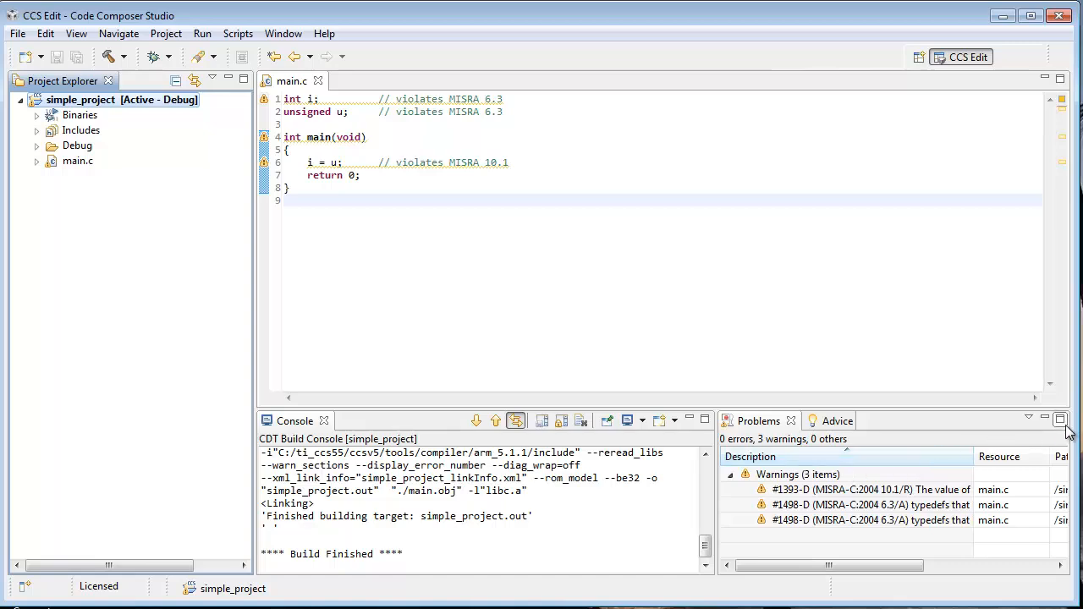
Maximize Problems, widen the Description column, review the 10.1 and 6.3 warnings, then restore.
{"action": "double_click", "coordinate": [759, 421]}
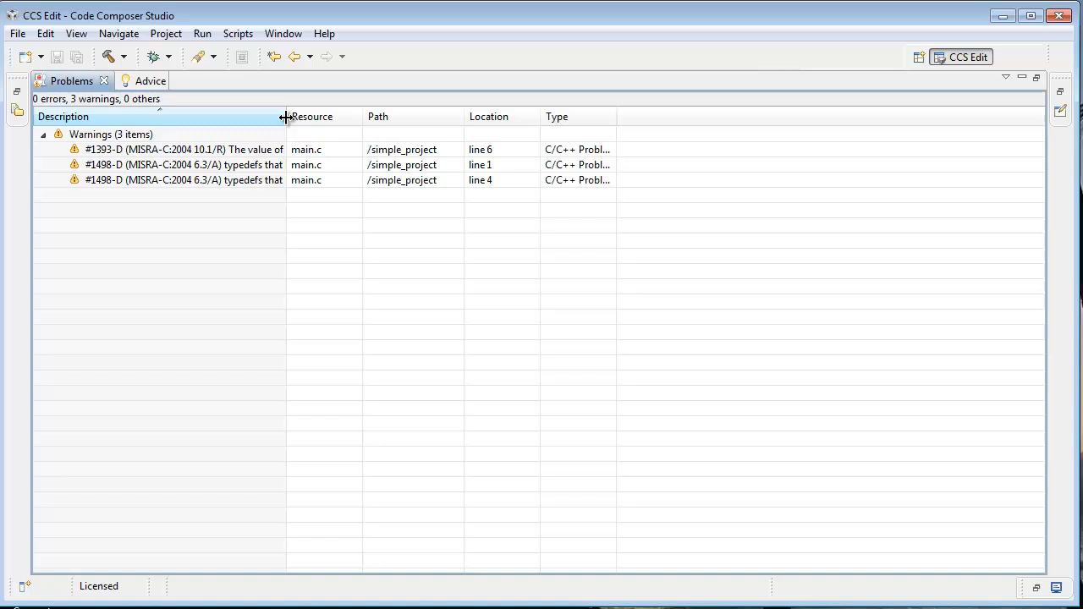
{"action": "left_click_drag", "start_coordinate": [288, 117], "coordinate": [492, 117]}
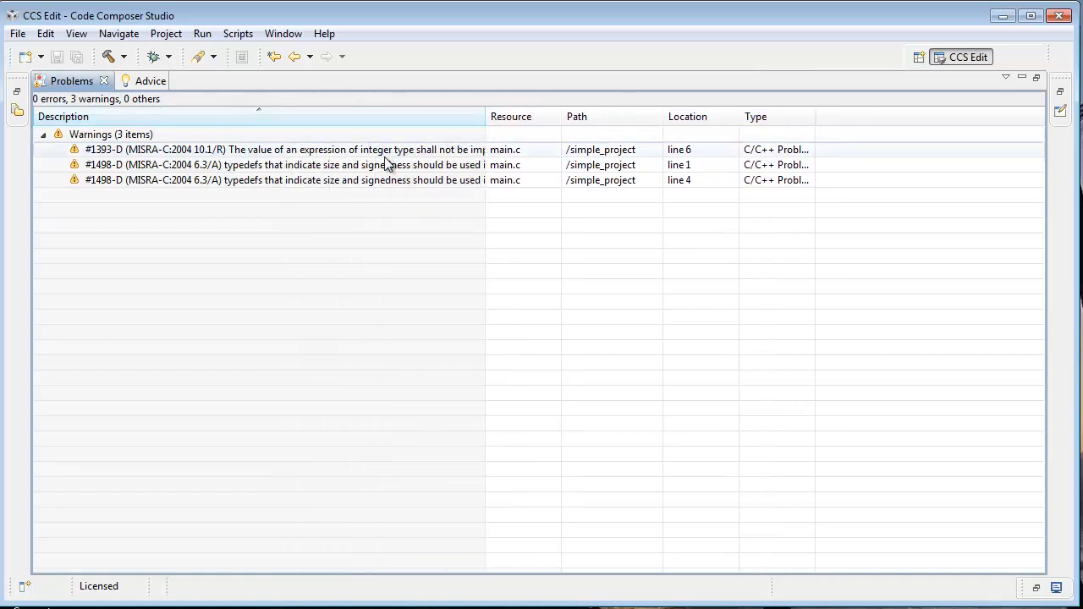
{"action": "left_click", "coordinate": [283, 149]}
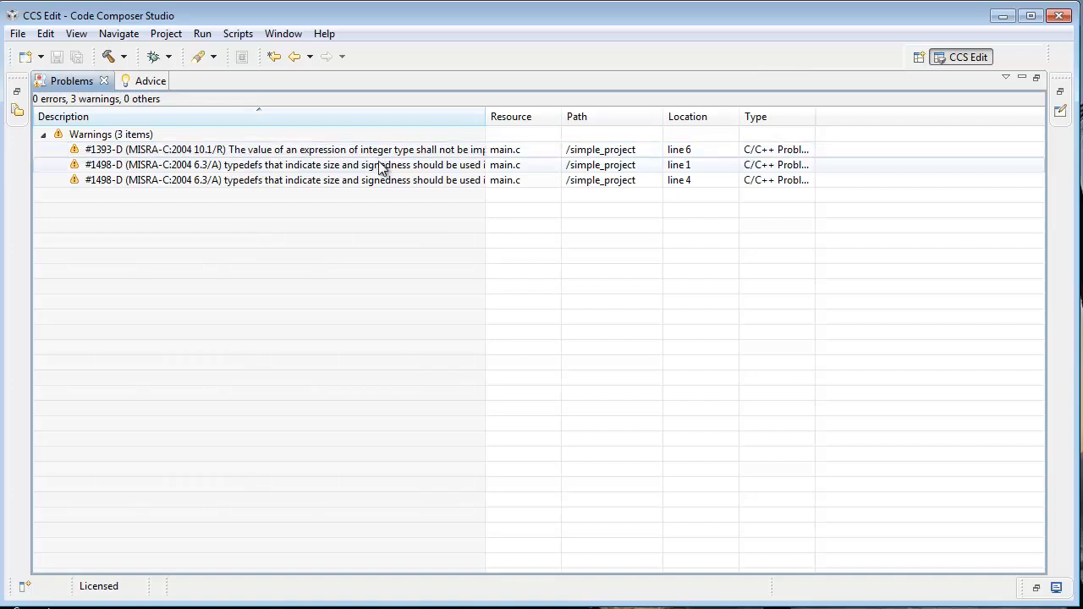
{"action": "left_click", "coordinate": [279, 150]}
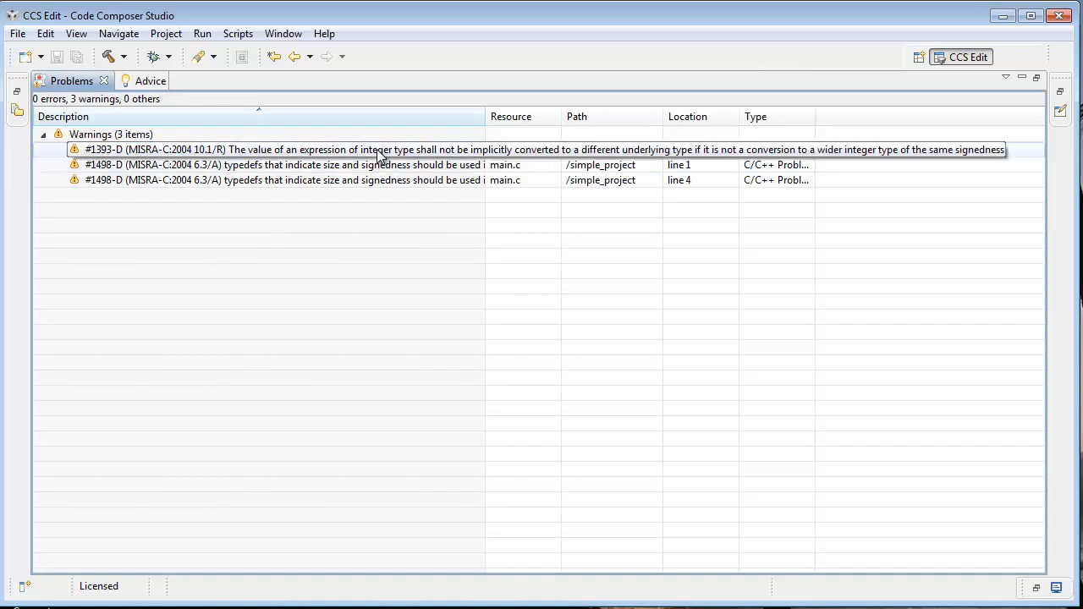
{"action": "mouse_move", "coordinate": [209, 161]}
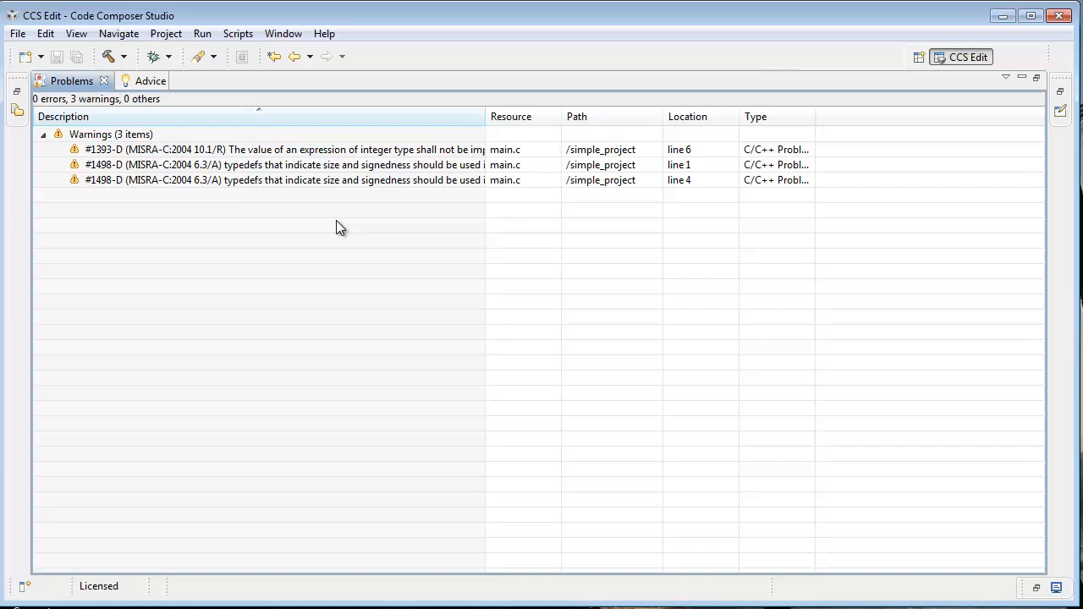
{"action": "mouse_move", "coordinate": [1039, 81]}
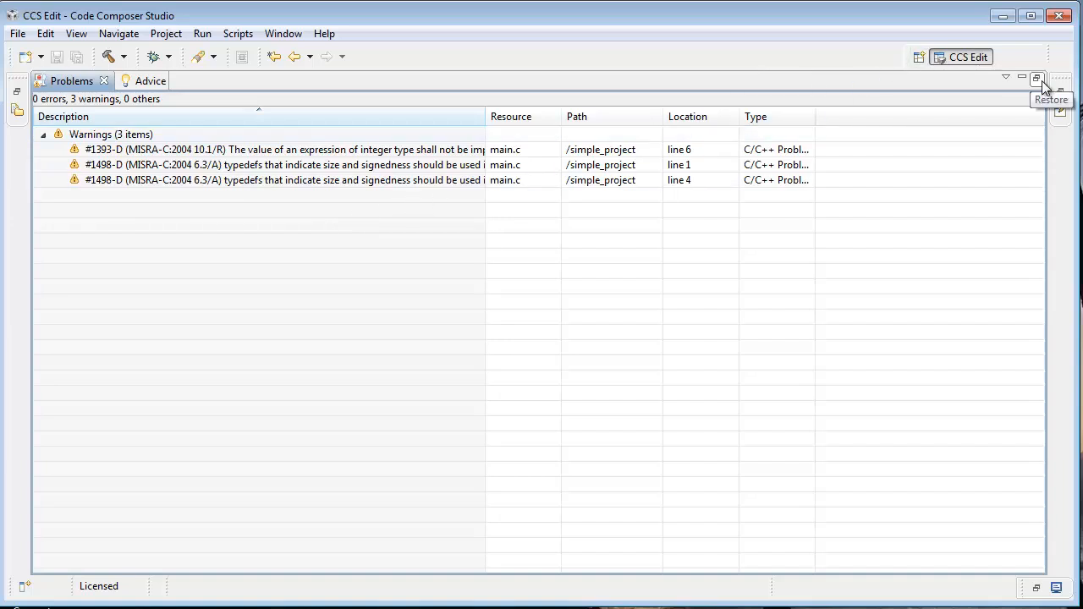
{"action": "left_click", "coordinate": [1049, 77]}
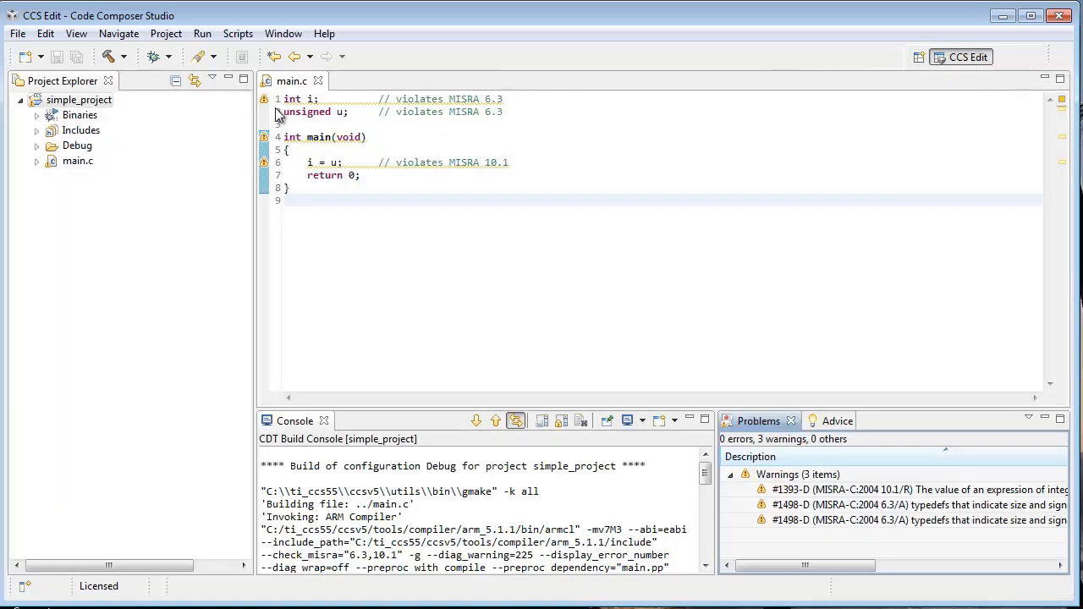
{"action": "mouse_move", "coordinate": [264, 111]}
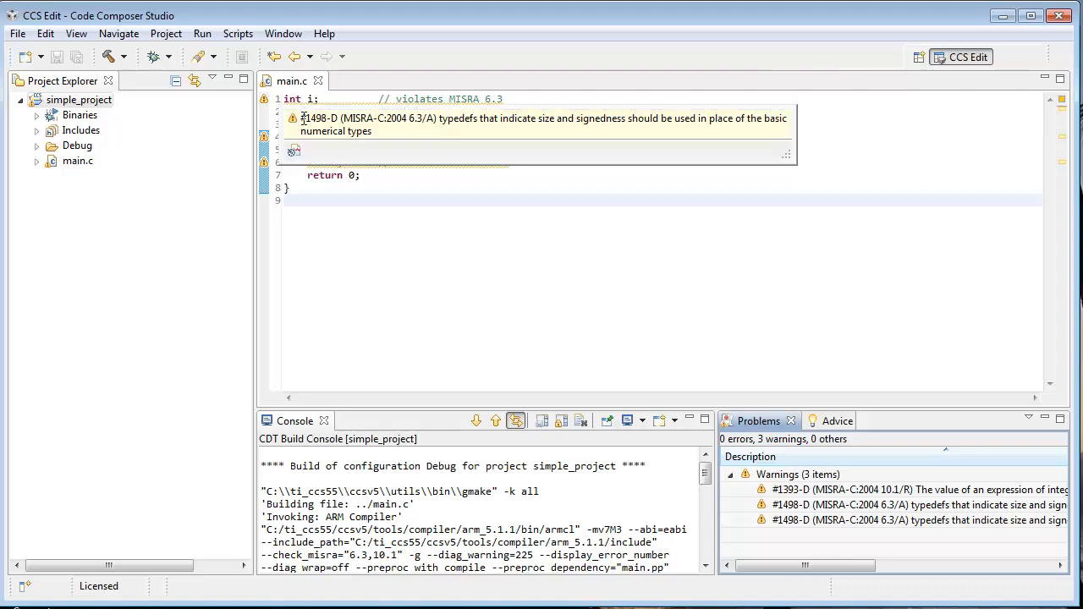